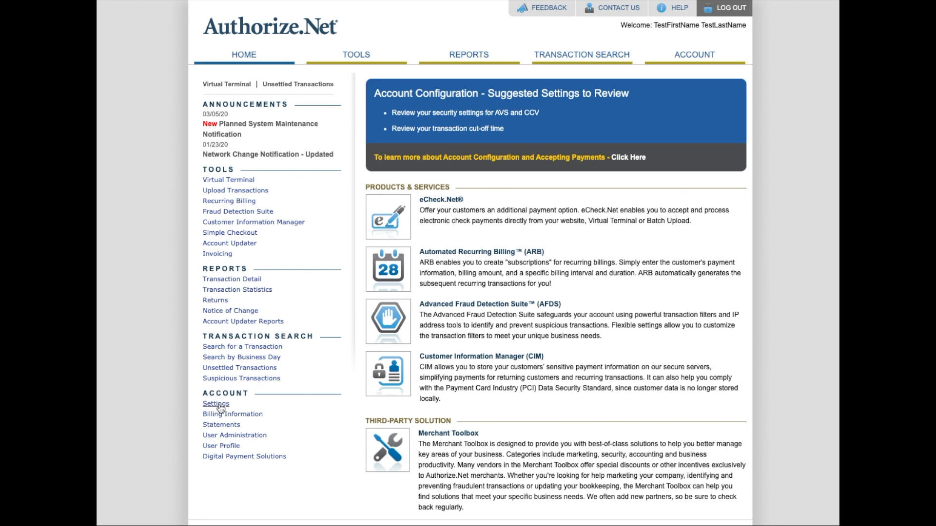
# - Go to the account Settings page from the left sidebar
pyautogui.click(216, 404)
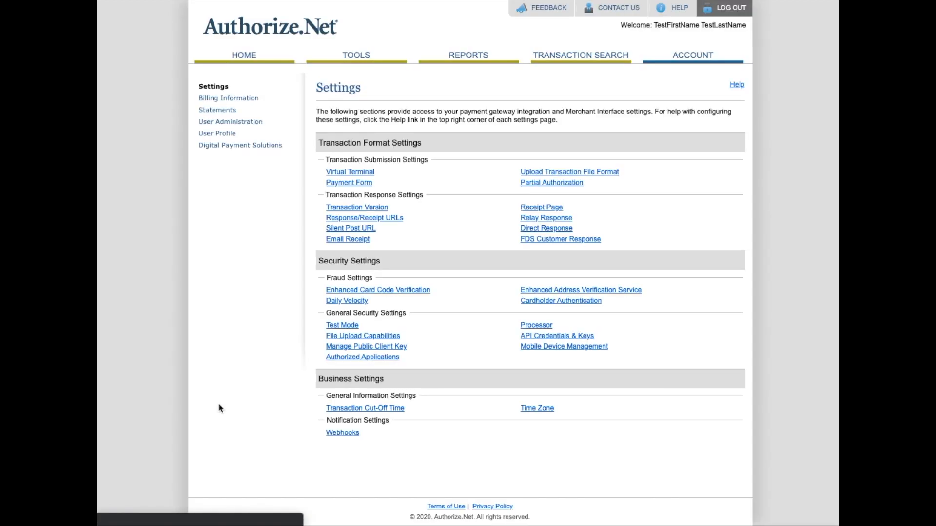
pyautogui.moveTo(557, 335)
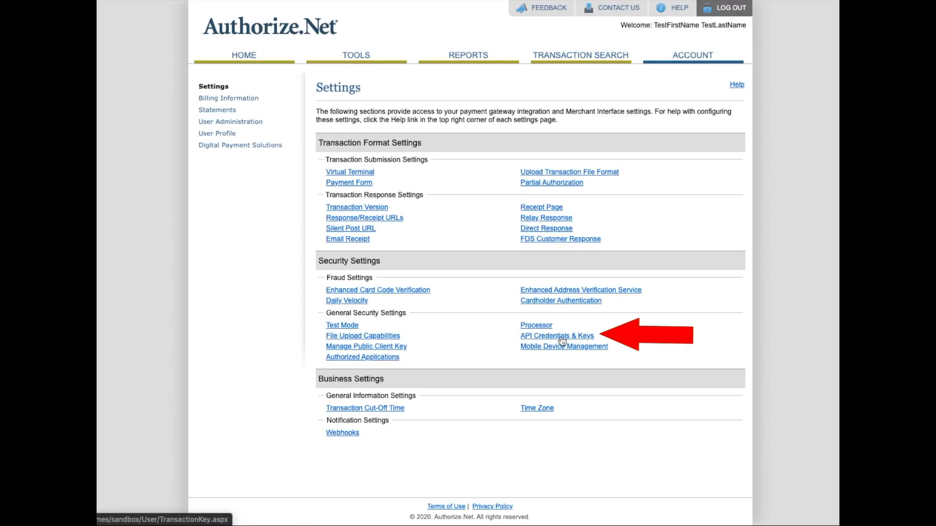
# - Reach API Credentials & Keys and select the API Login ID value for copying
pyautogui.click(557, 335)
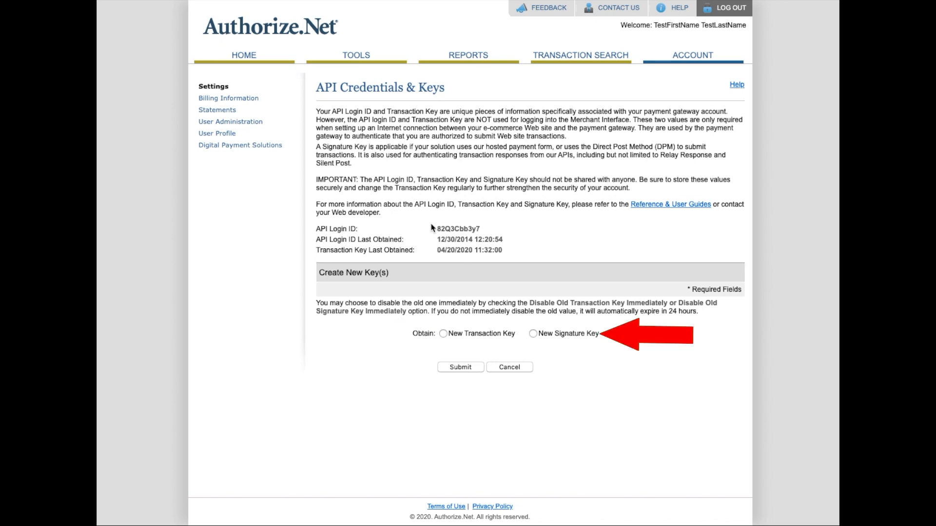
pyautogui.moveTo(543, 216)
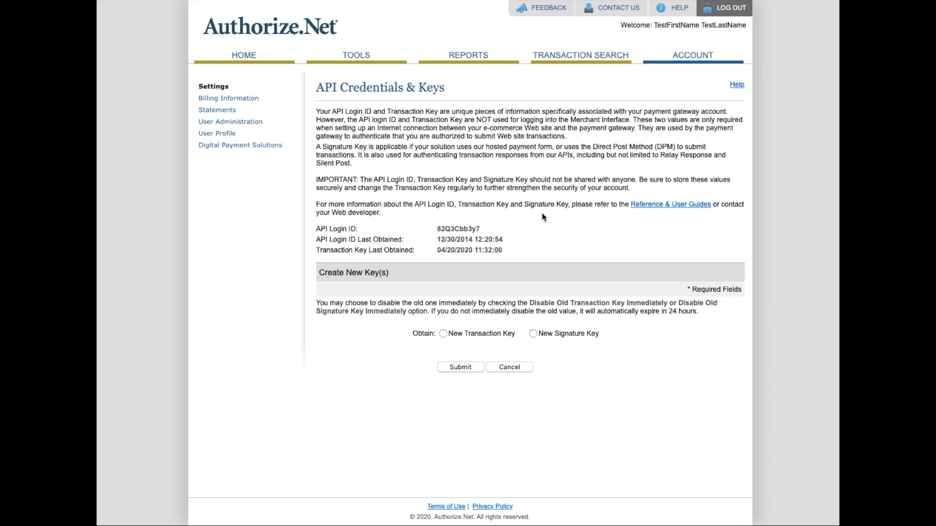
pyautogui.moveTo(321, 227)
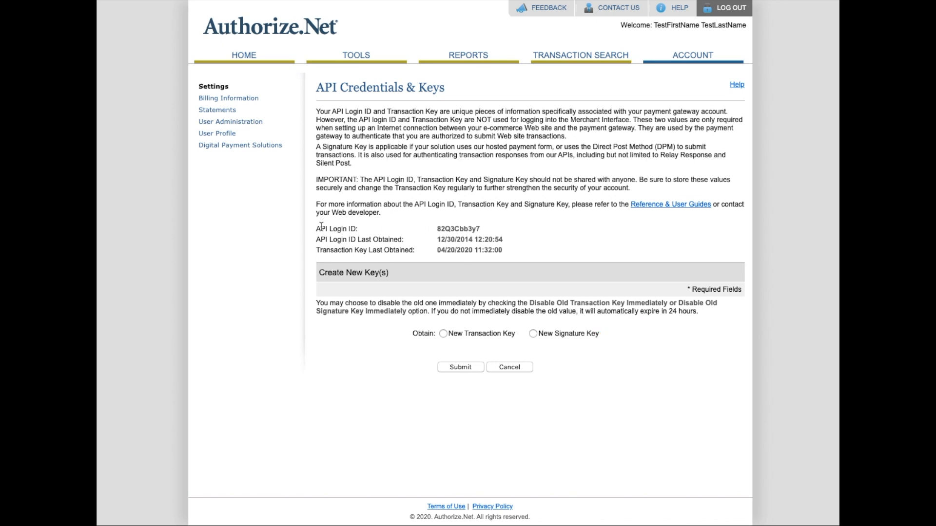
pyautogui.doubleClick(459, 228)
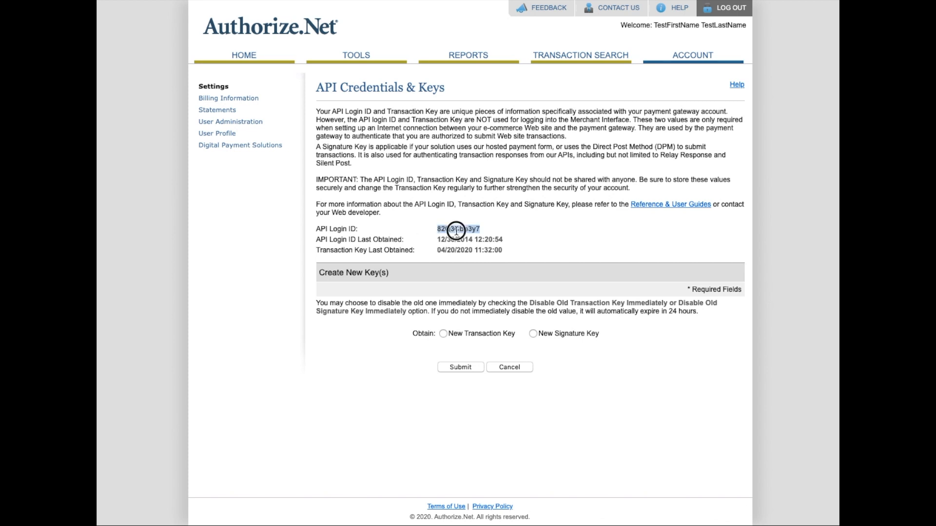
pyautogui.moveTo(557, 265)
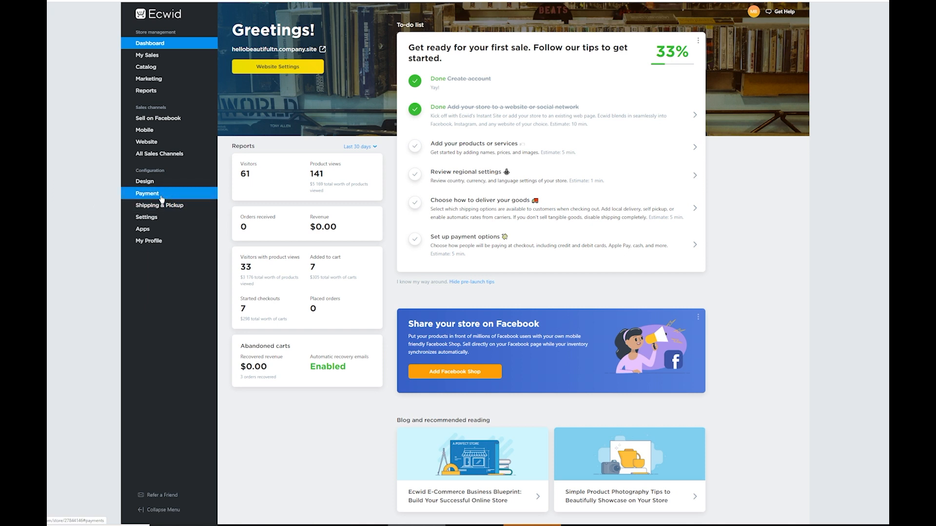
# - In Payment settings, choose Authorize.Net Accept Hosted as the payment processor
pyautogui.click(147, 193)
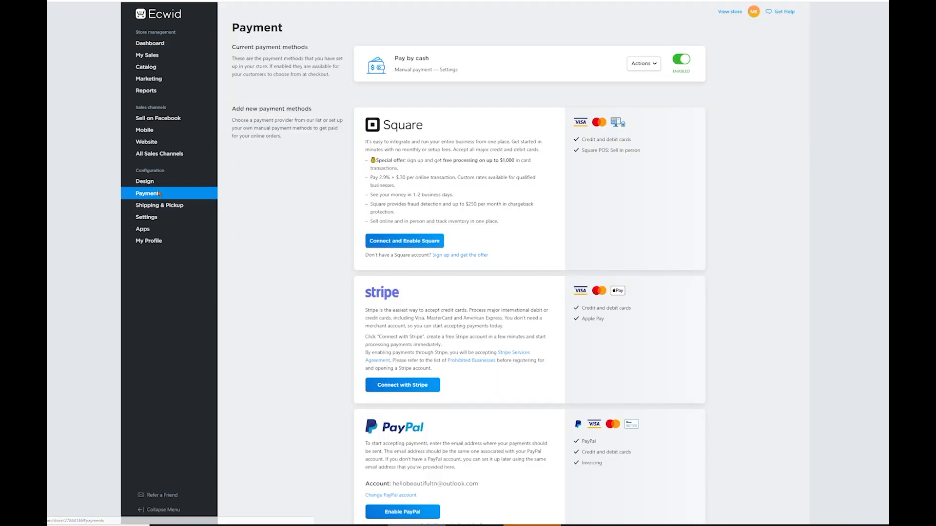
pyautogui.scroll(-3)
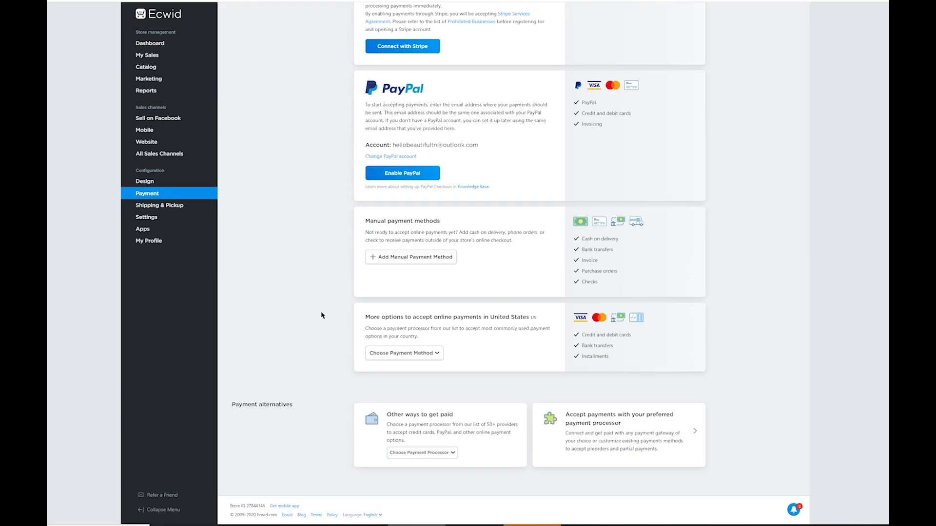
pyautogui.moveTo(426, 404)
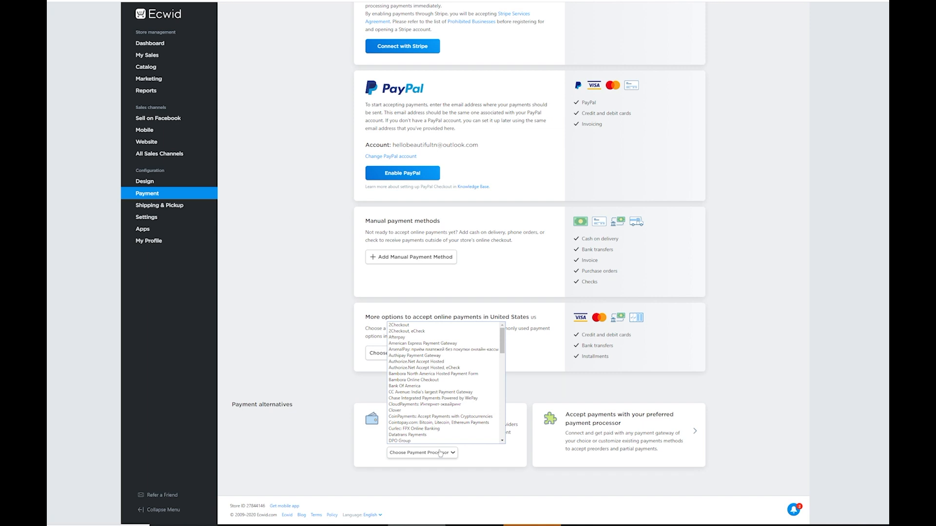
pyautogui.moveTo(470, 354)
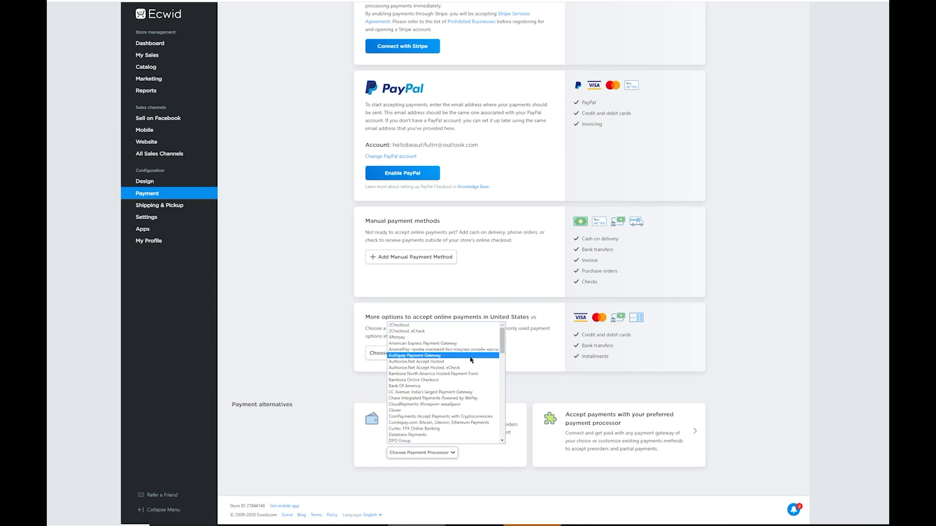
pyautogui.moveTo(451, 362)
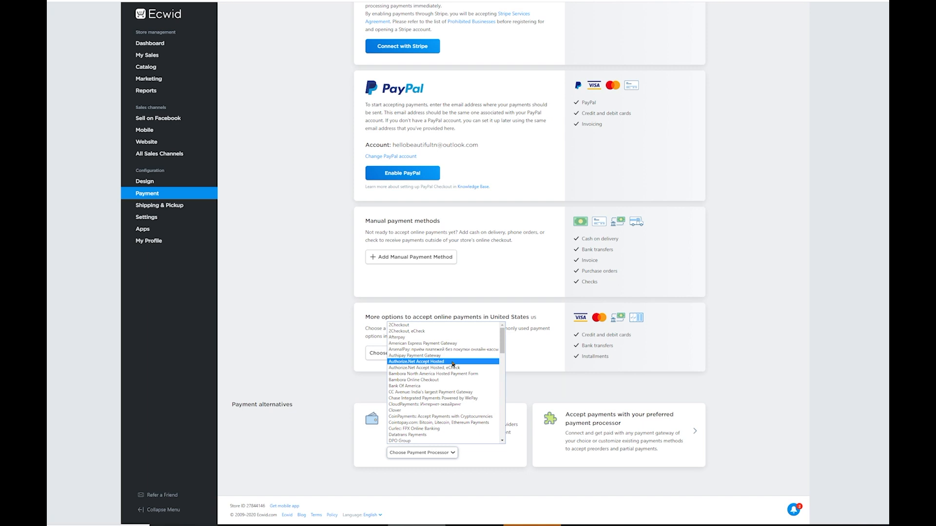
pyautogui.click(417, 362)
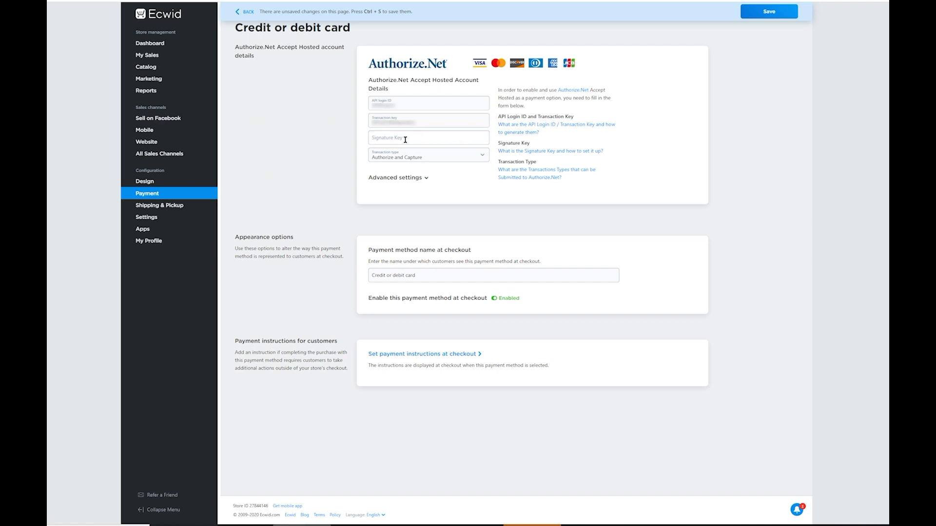
# - Add the Signature Key, keep Authorize and Capture with test mode off, and save
pyautogui.click(428, 138)
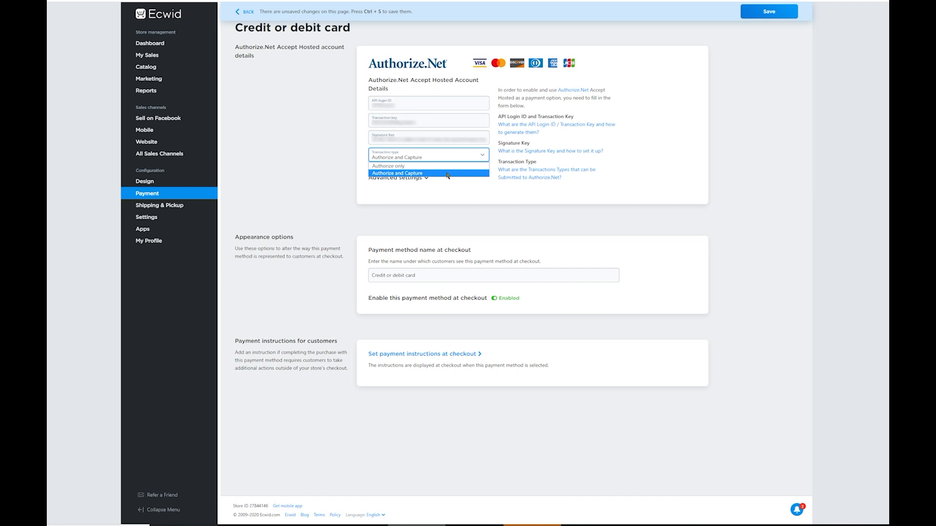
pyautogui.click(397, 174)
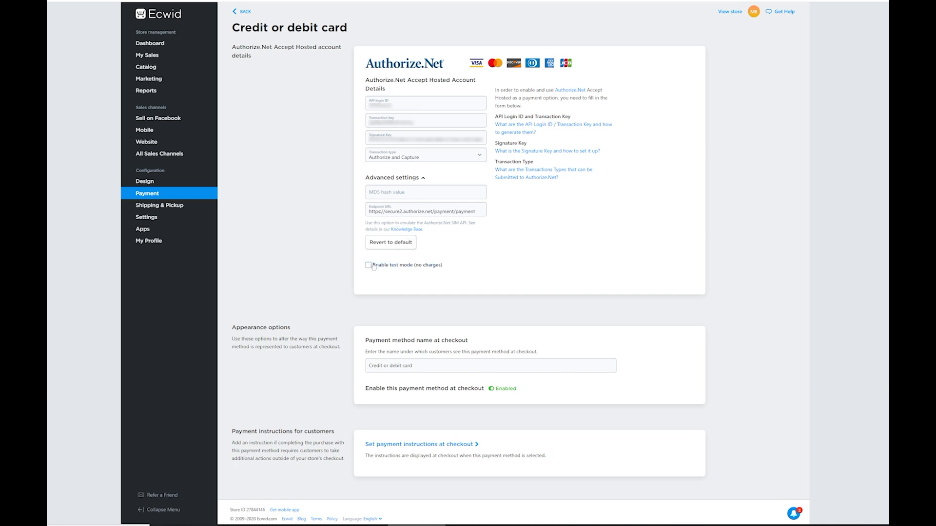
pyautogui.click(368, 265)
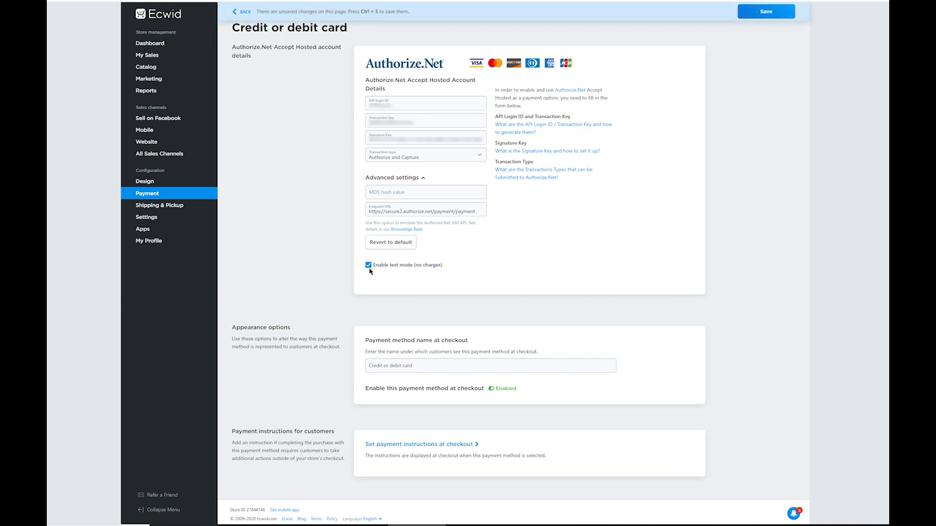
pyautogui.click(369, 265)
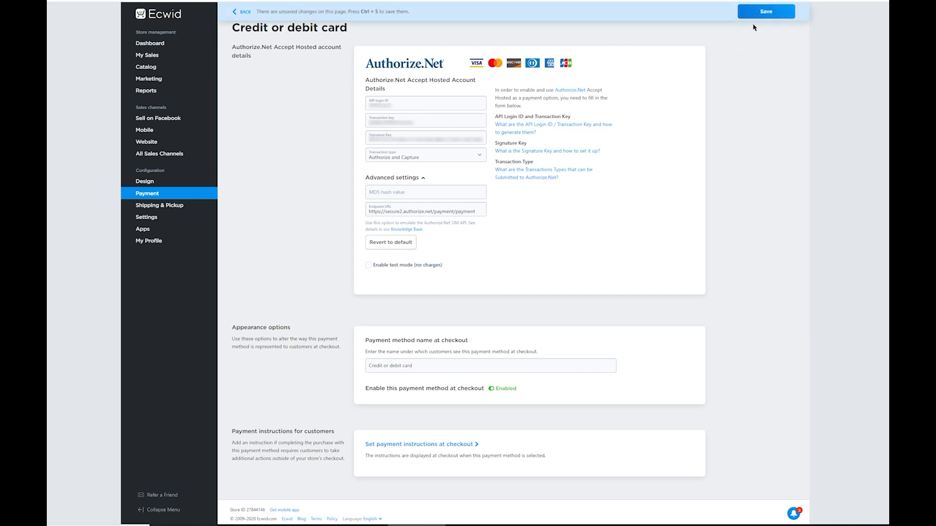
pyautogui.click(766, 11)
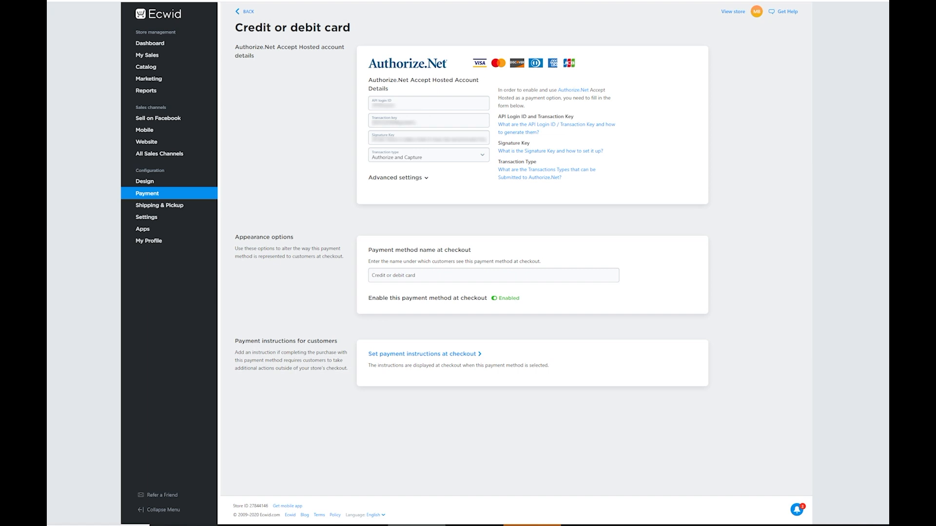
pyautogui.moveTo(150, 43)
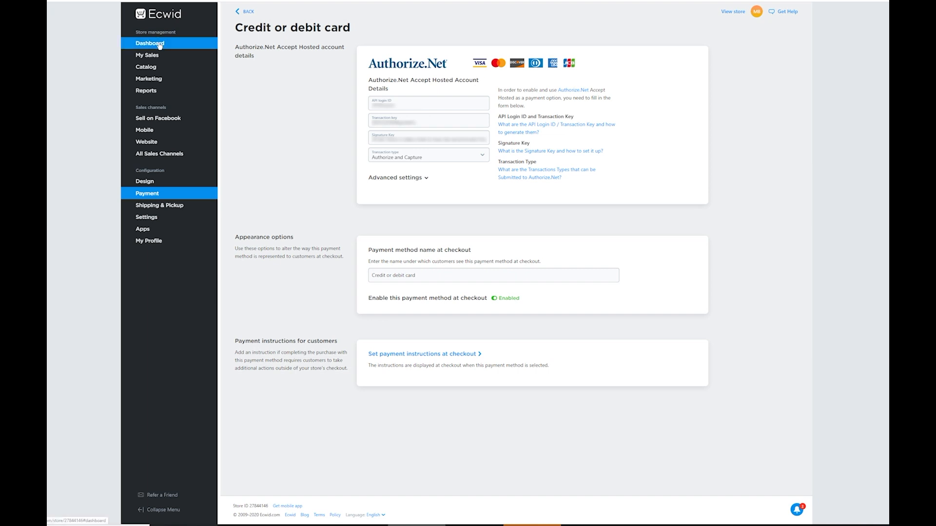
# - Create product 'Auth.net Testing' in the catalog priced at 0.01 and save it
pyautogui.click(146, 66)
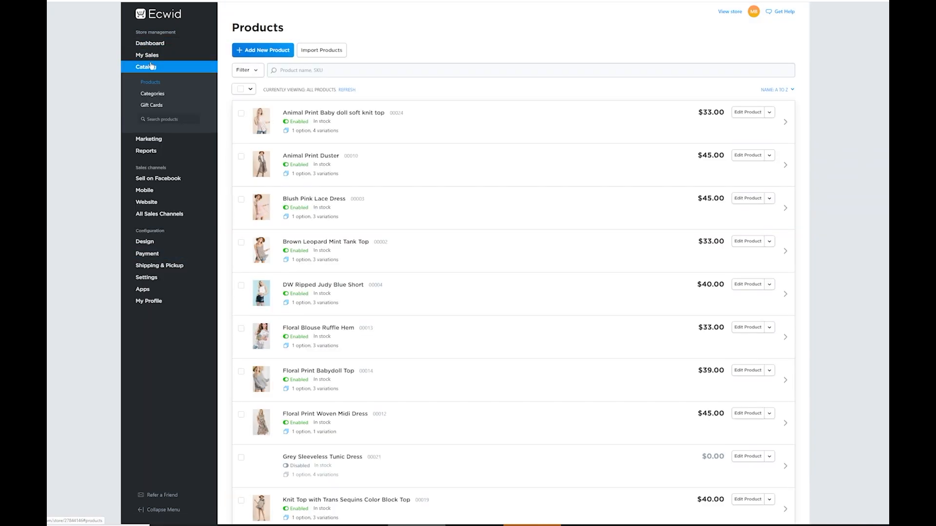
pyautogui.click(262, 50)
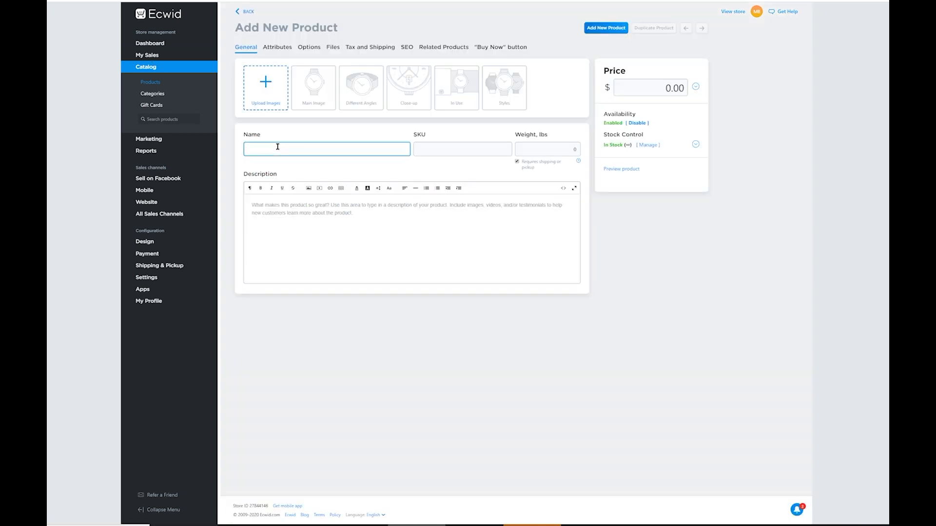
pyautogui.write('Auth.net Testing')
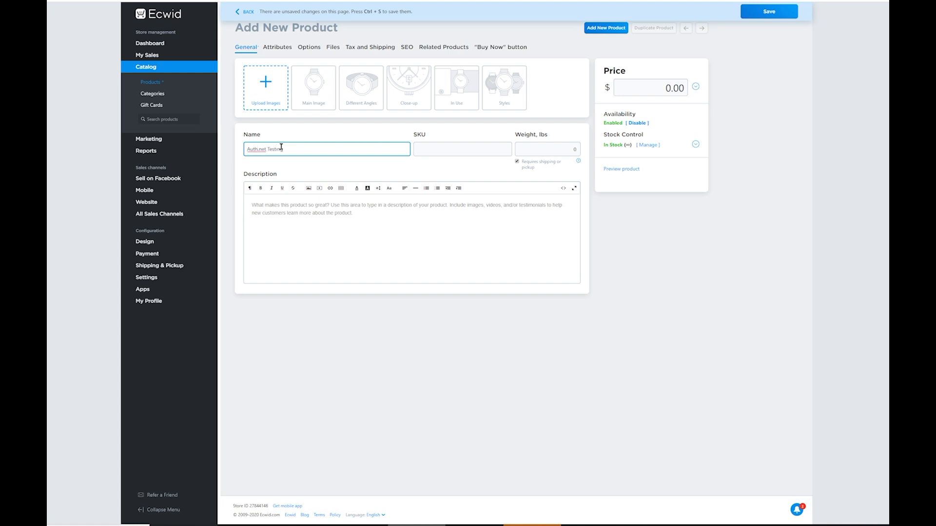
pyautogui.click(649, 87)
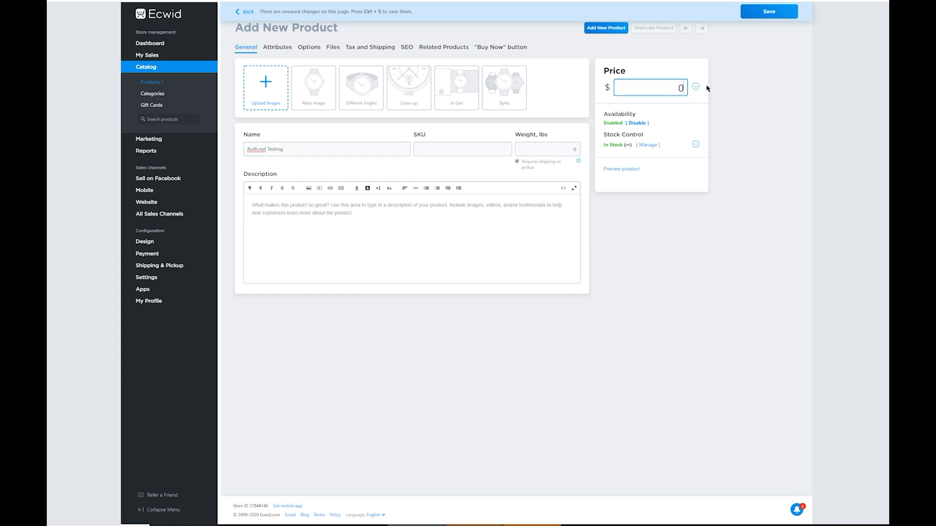
pyautogui.write('0.01')
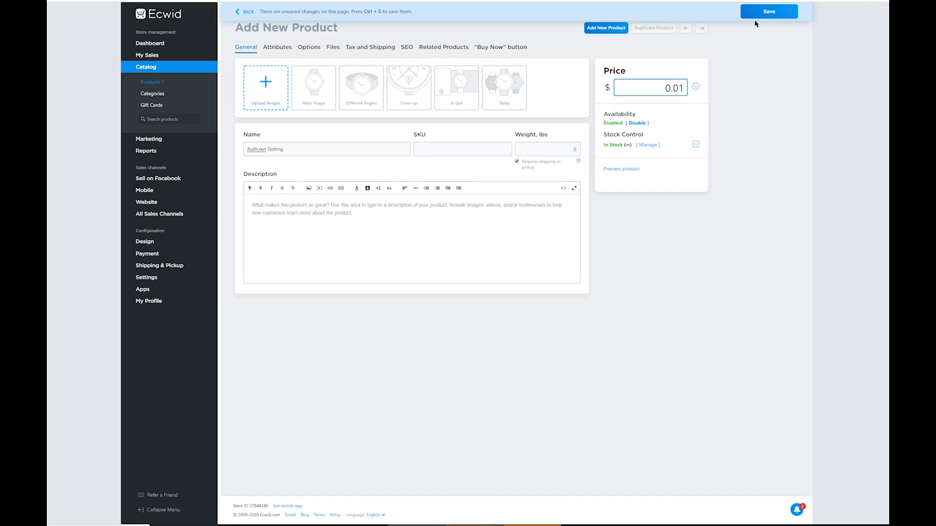
pyautogui.click(768, 11)
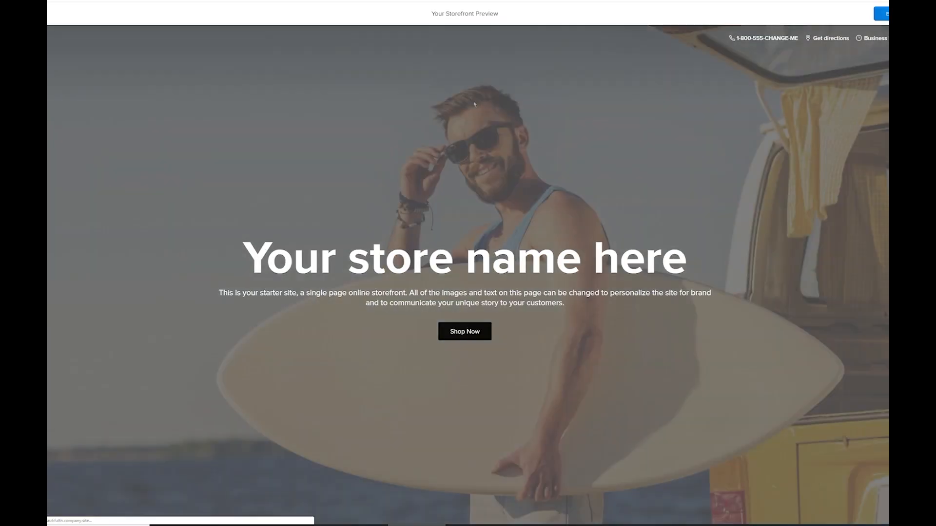
# - Check out the $0.02 cart paying by credit or debit card and continue to the card form
pyautogui.scroll(-3)
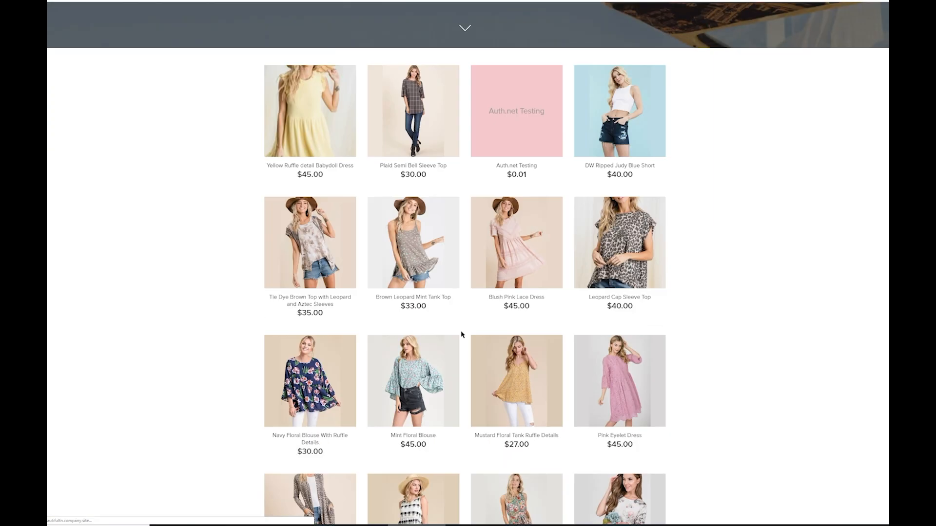
pyautogui.scroll(3)
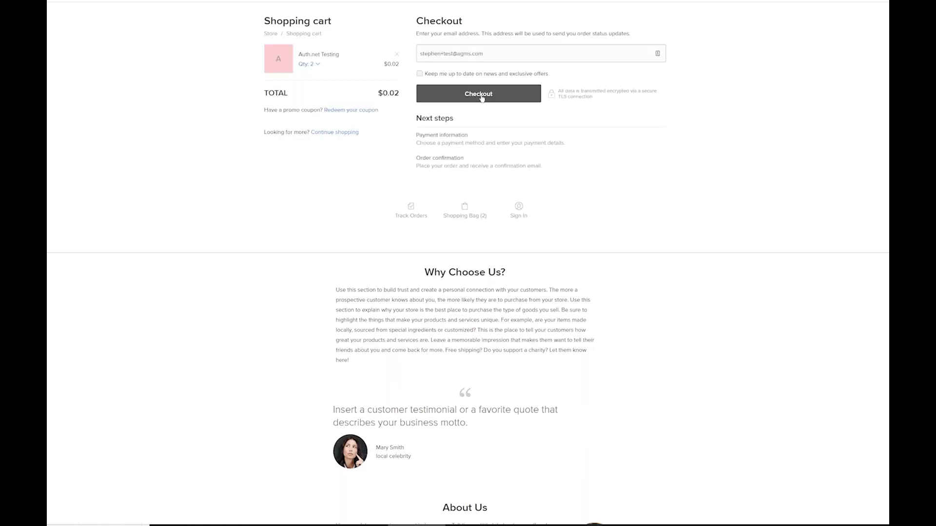
pyautogui.click(478, 93)
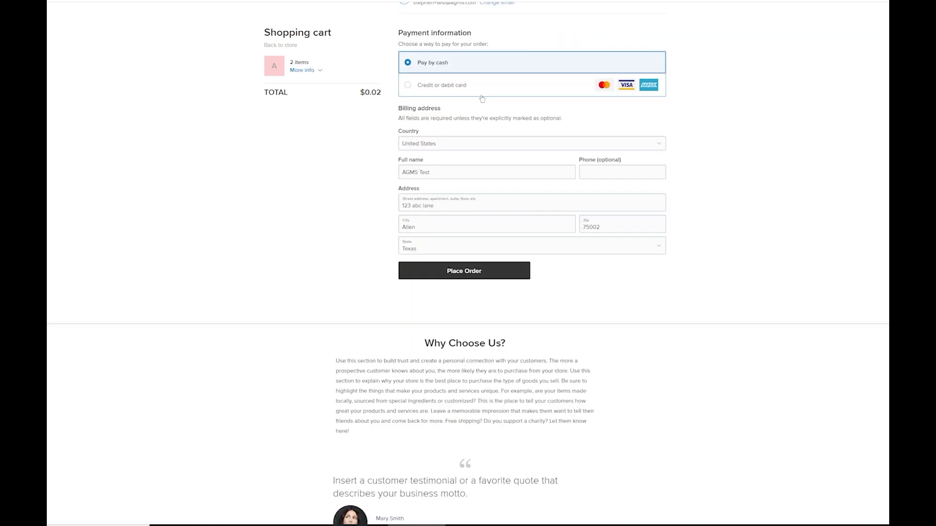
pyautogui.click(407, 85)
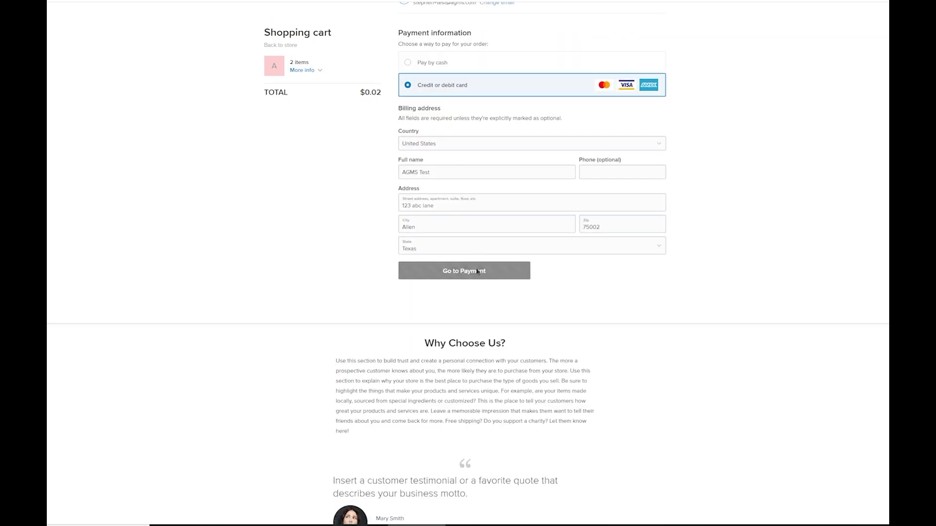
pyautogui.click(464, 270)
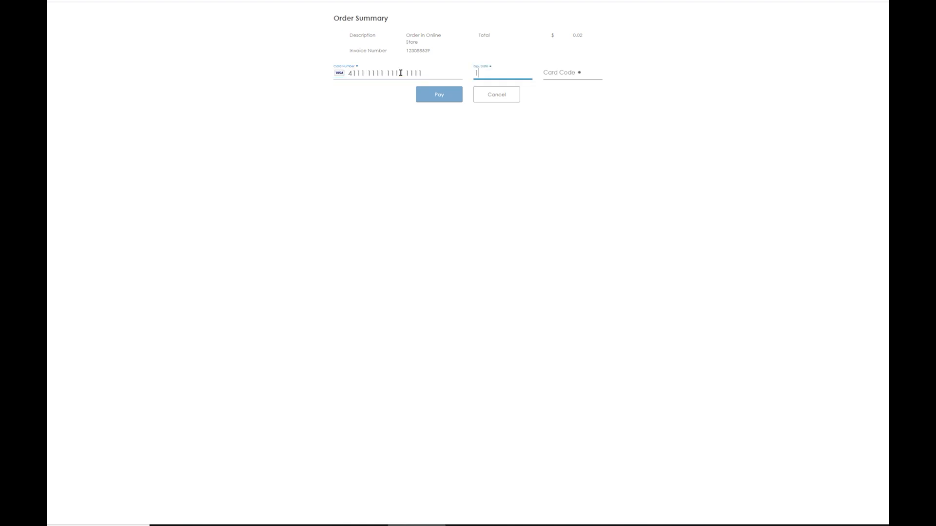
# - Enter test Visa number 411..., expiry 11/25 and code 123, then pay the order
pyautogui.write('11/25')
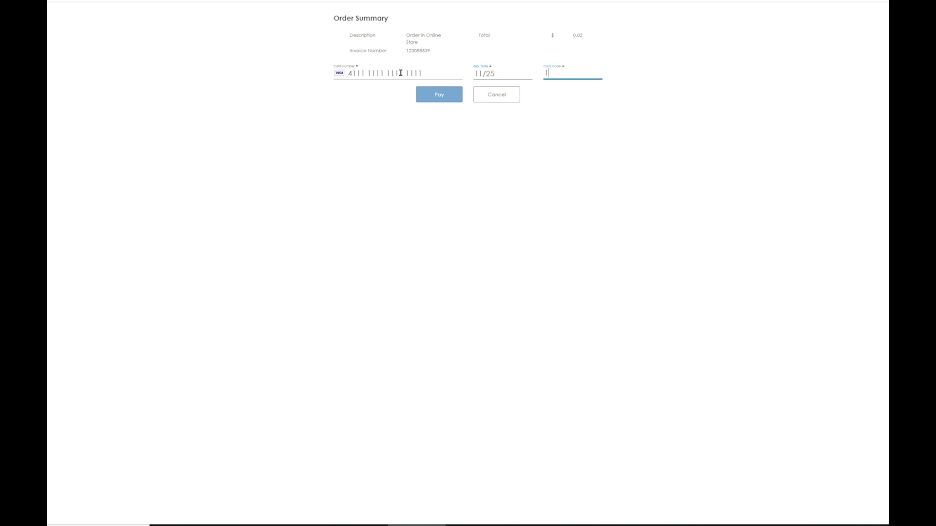
pyautogui.click(439, 94)
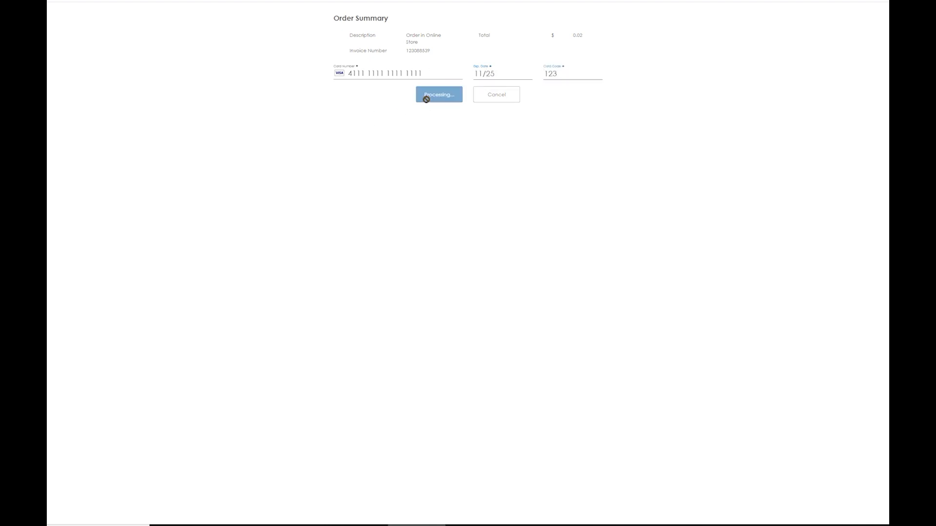
pyautogui.click(439, 94)
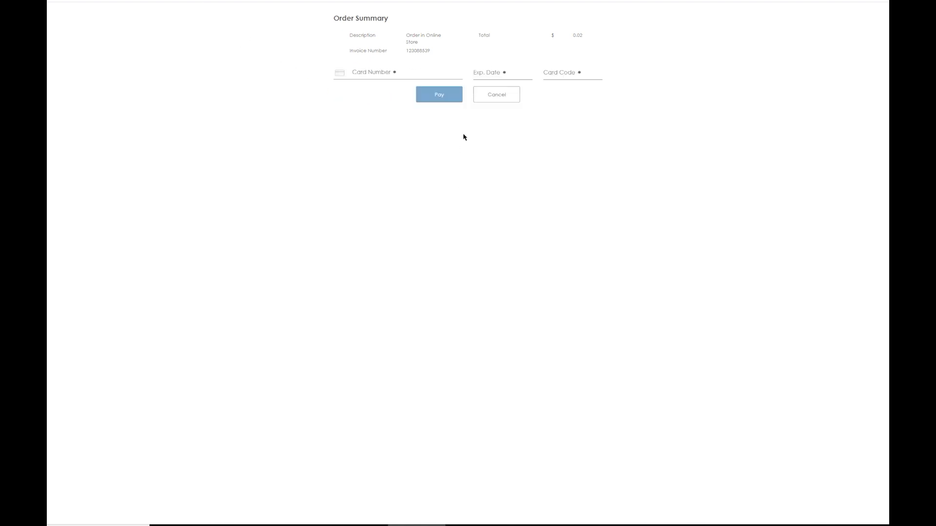
pyautogui.write('4111 1111 1111 1111')
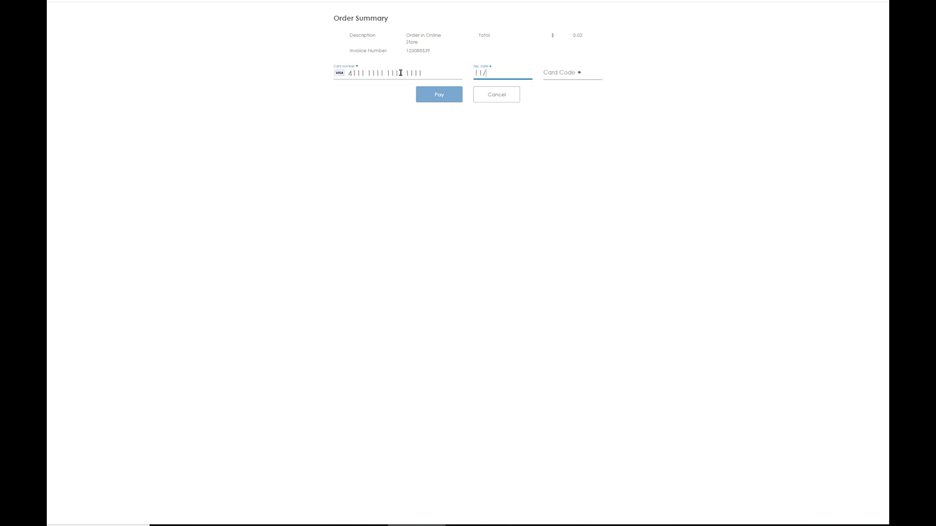
pyautogui.write('25')
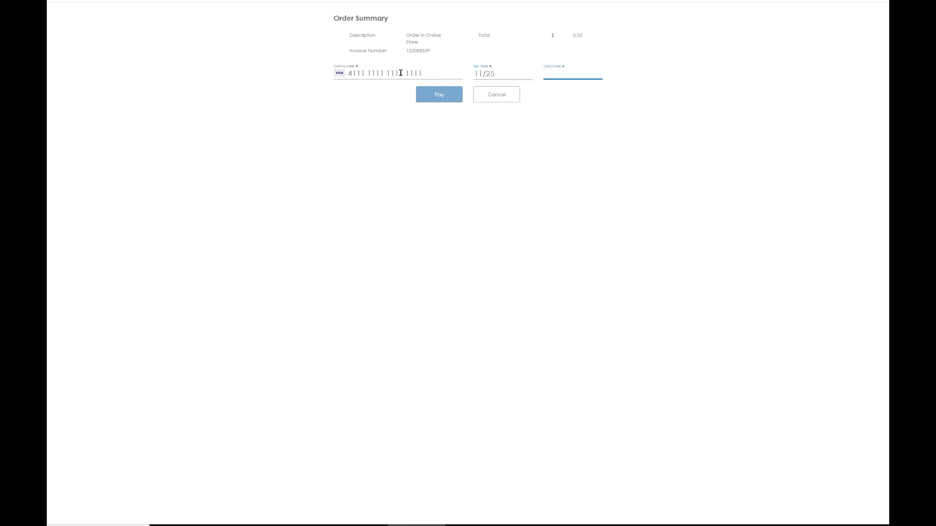
pyautogui.write('123')
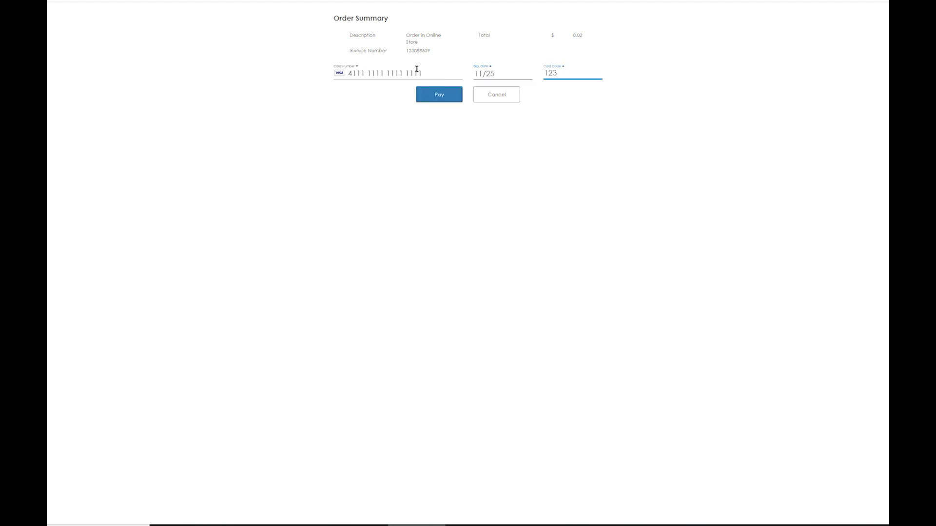
pyautogui.click(439, 95)
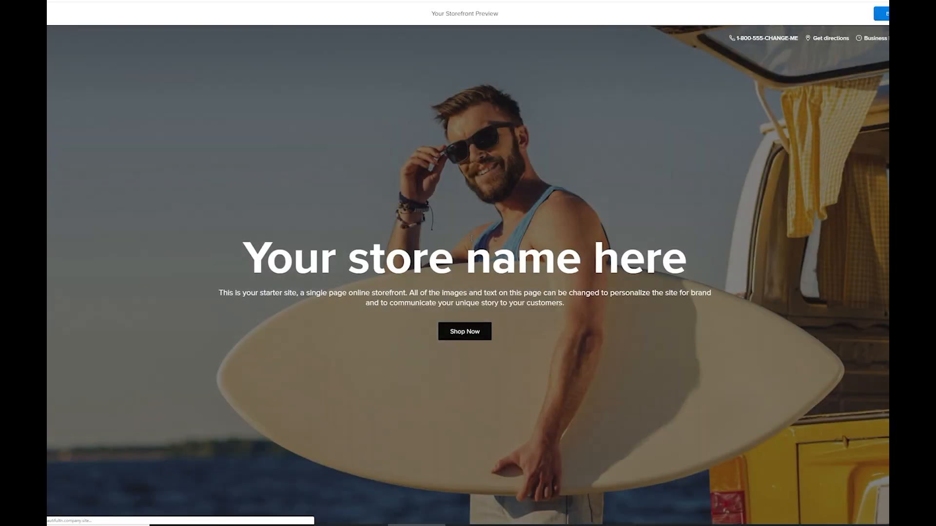
# - Check out the $0.02 cart again and choose credit or debit card payment
pyautogui.scroll(-3)
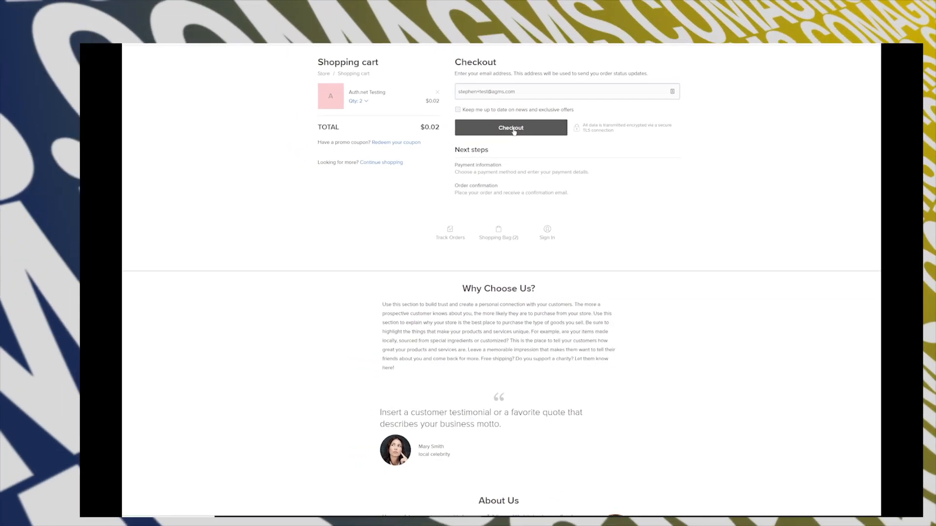
pyautogui.click(510, 127)
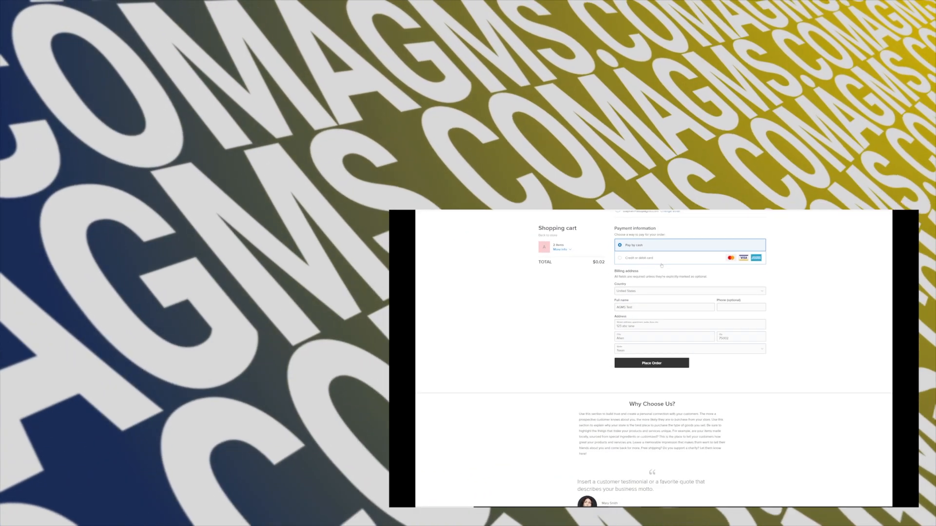
pyautogui.click(621, 257)
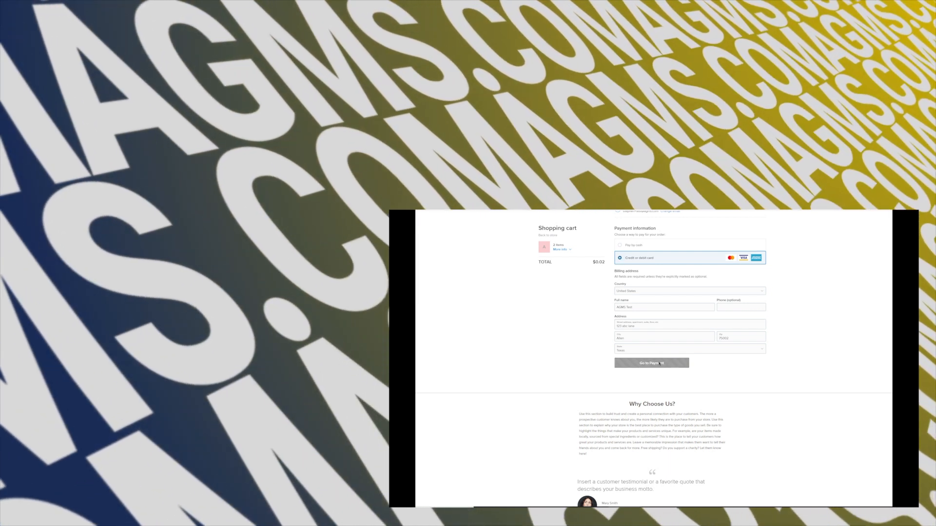